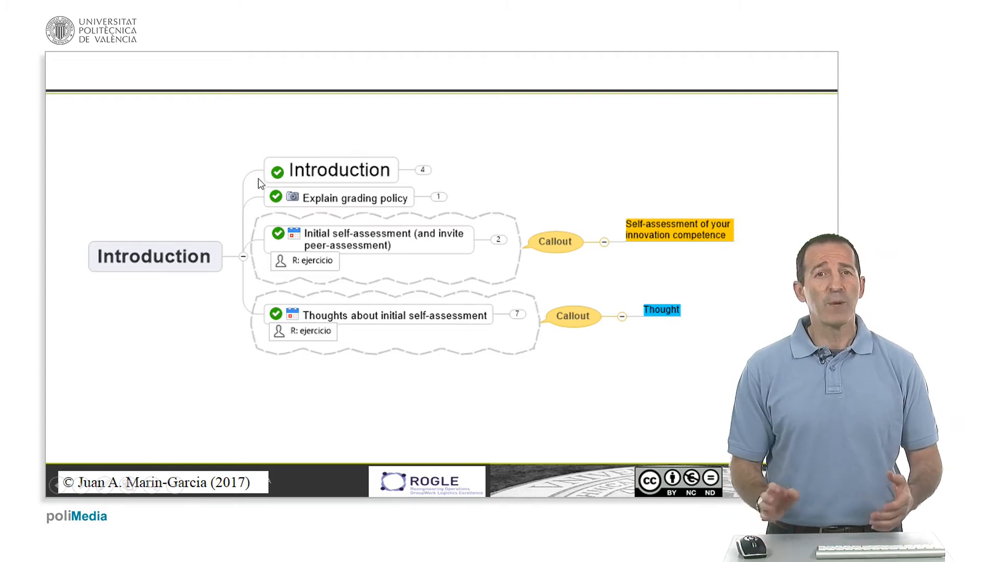
{"action": "mouse_move", "coordinate": [259, 200]}
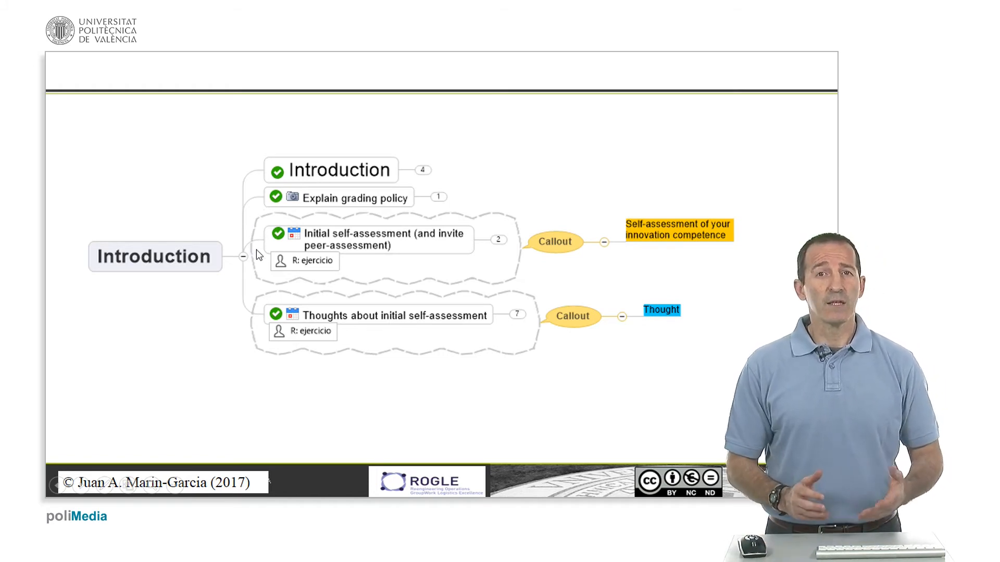
{"action": "mouse_move", "coordinate": [263, 268]}
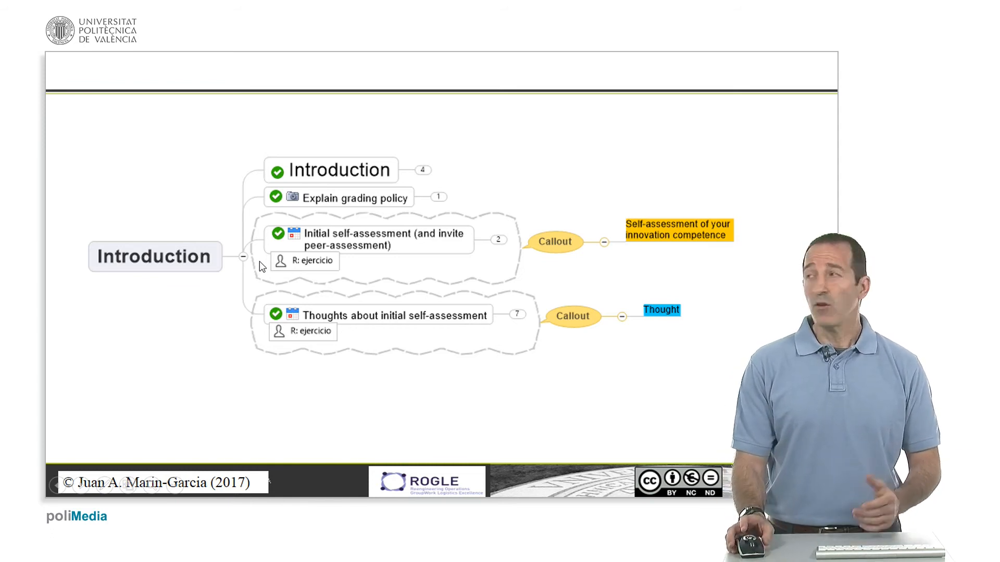
{"action": "mouse_move", "coordinate": [290, 279]}
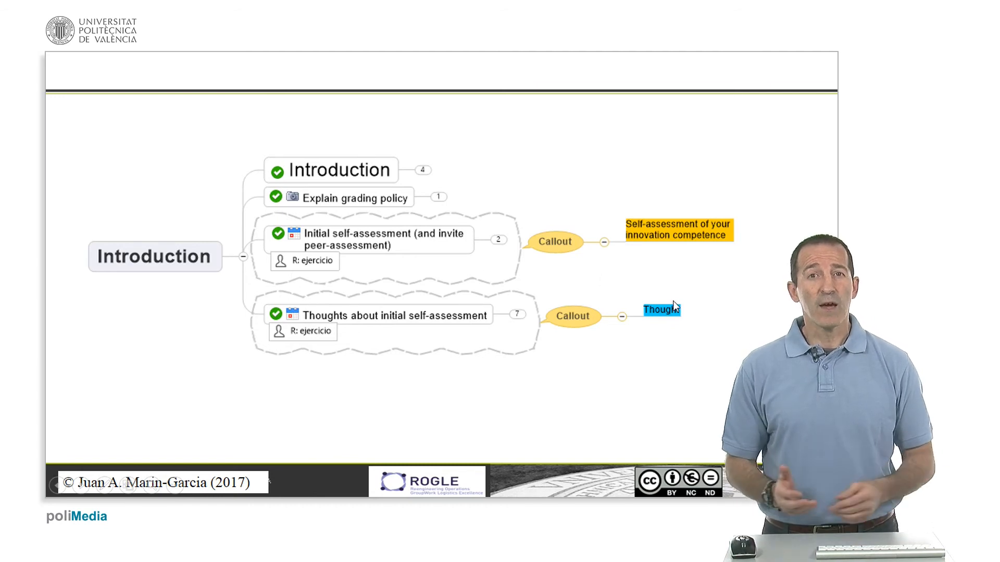
{"action": "mouse_move", "coordinate": [672, 256]}
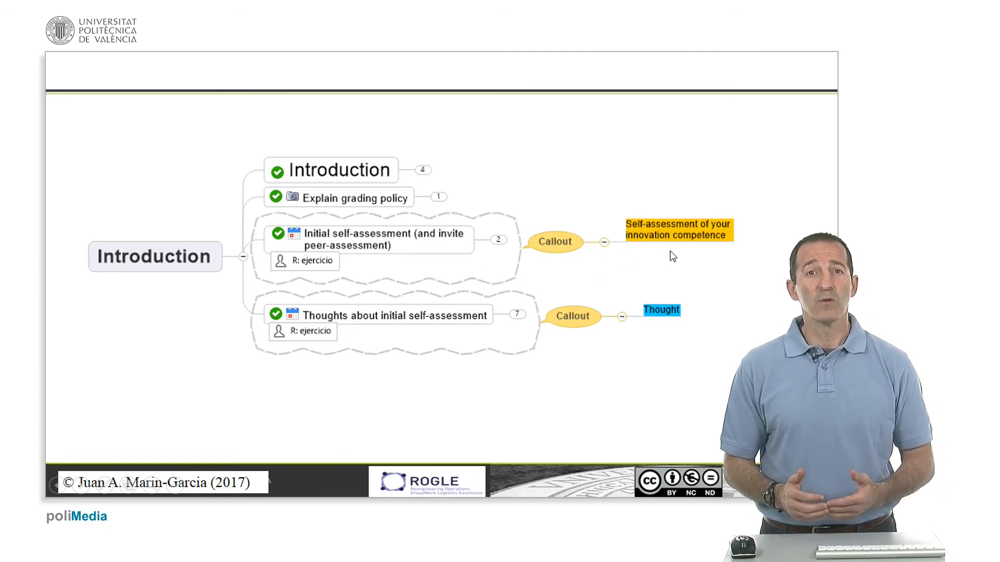
{"action": "mouse_move", "coordinate": [666, 257]}
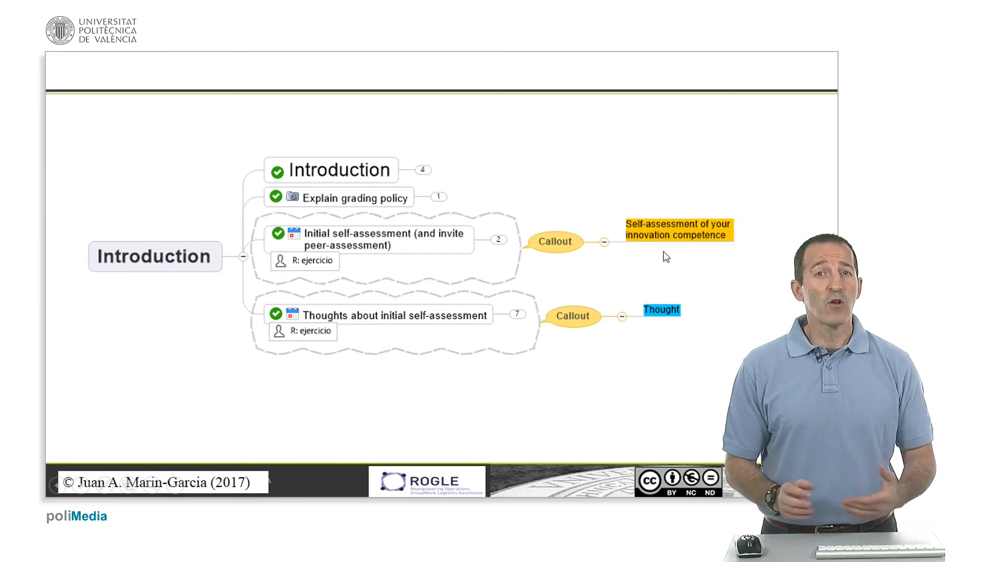
{"action": "mouse_move", "coordinate": [356, 342]}
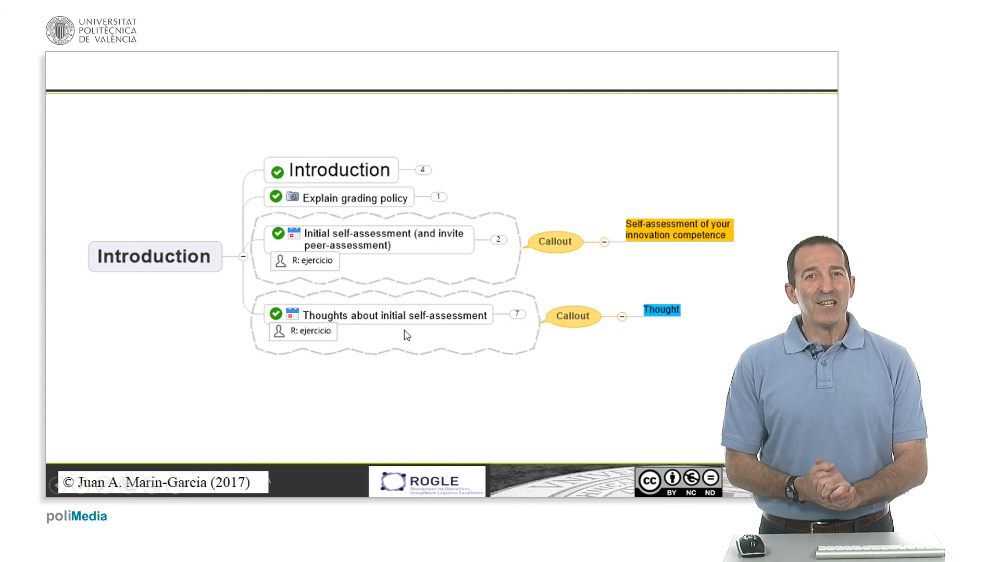
{"action": "mouse_move", "coordinate": [400, 343]}
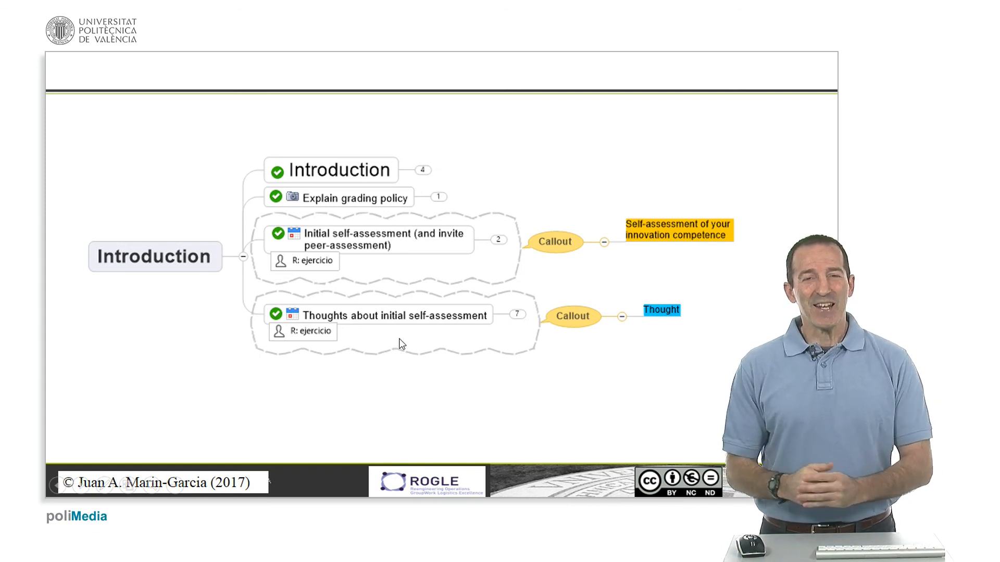